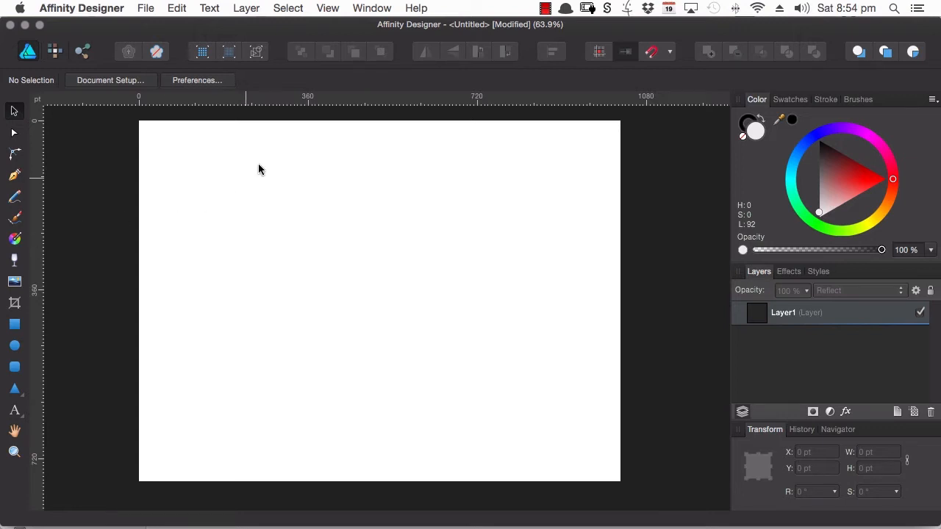
pyautogui.moveTo(267, 174)
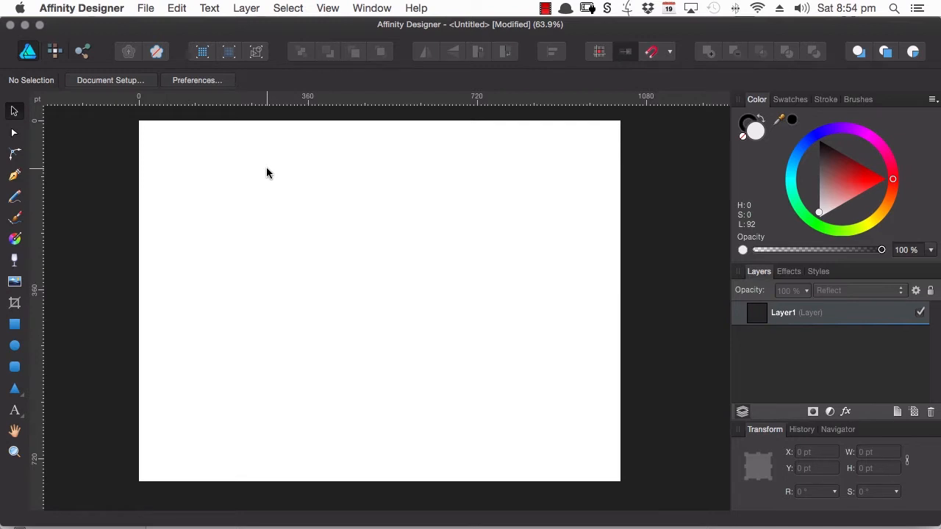
# Show the document grid from the View menu
pyautogui.click(328, 9)
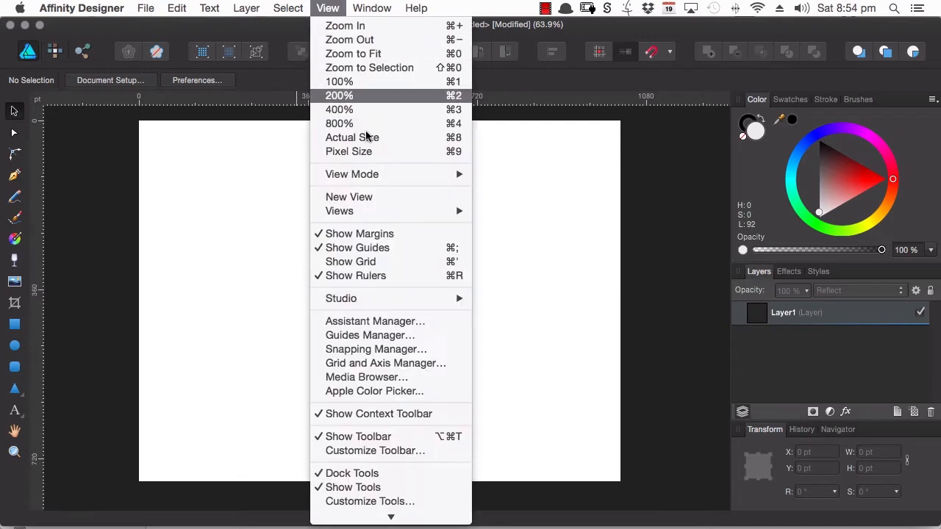
pyautogui.moveTo(349, 261)
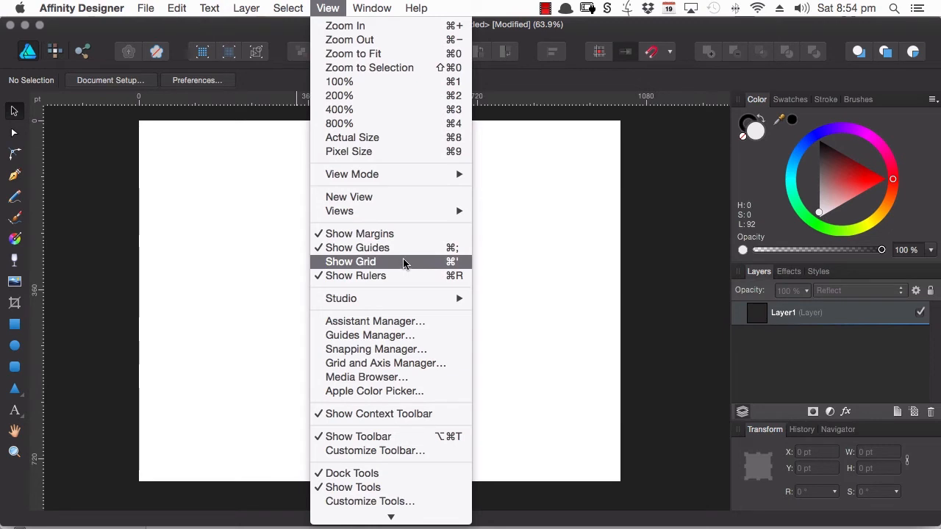
pyautogui.click(350, 262)
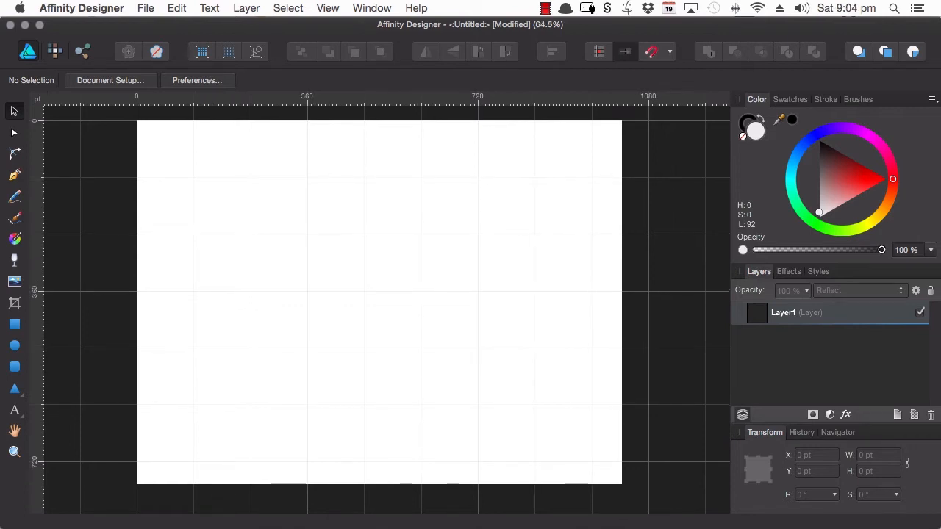
# In the Grid and Axis Manager, switch off Use automatic grid (72 pt standard grid)
pyautogui.click(328, 8)
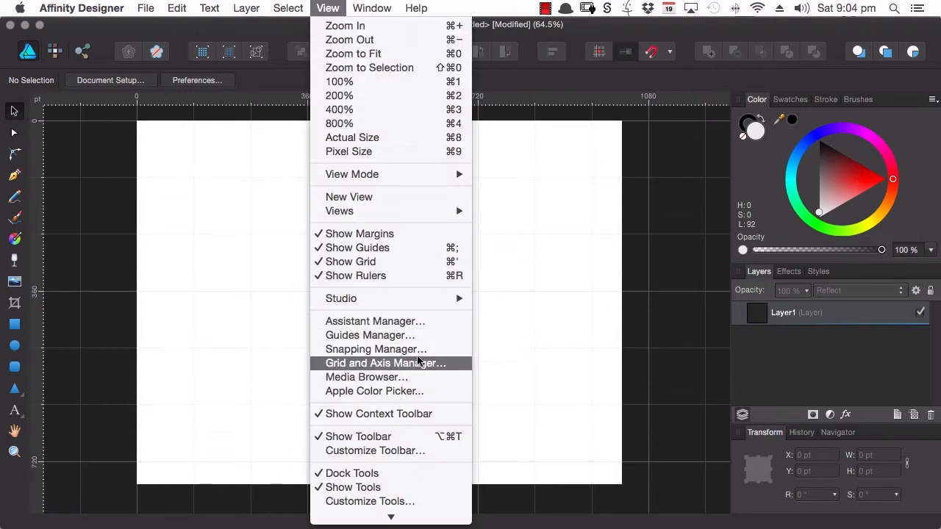
pyautogui.click(385, 362)
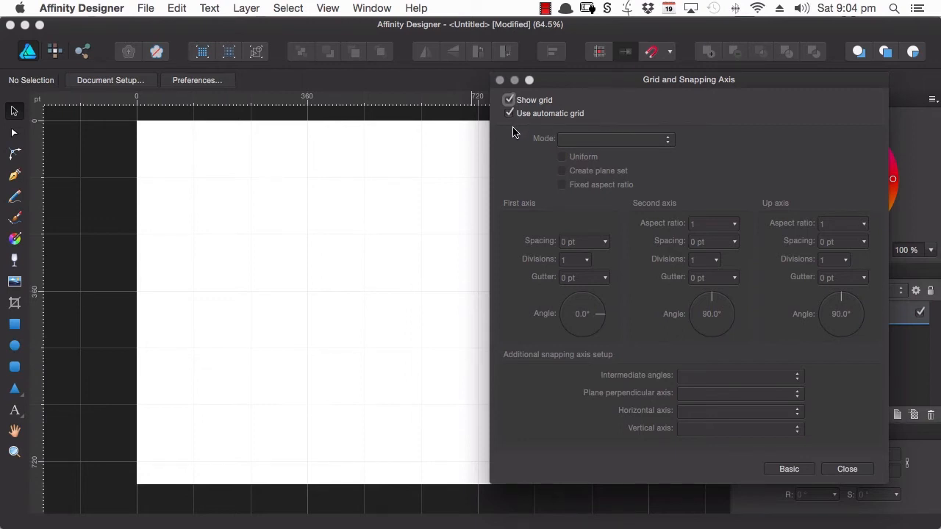
pyautogui.click(508, 113)
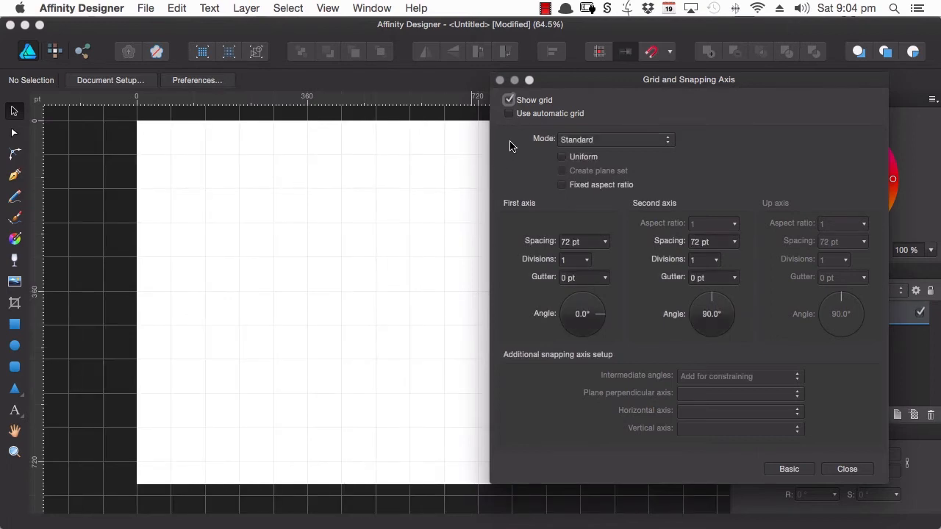
pyautogui.moveTo(514, 144)
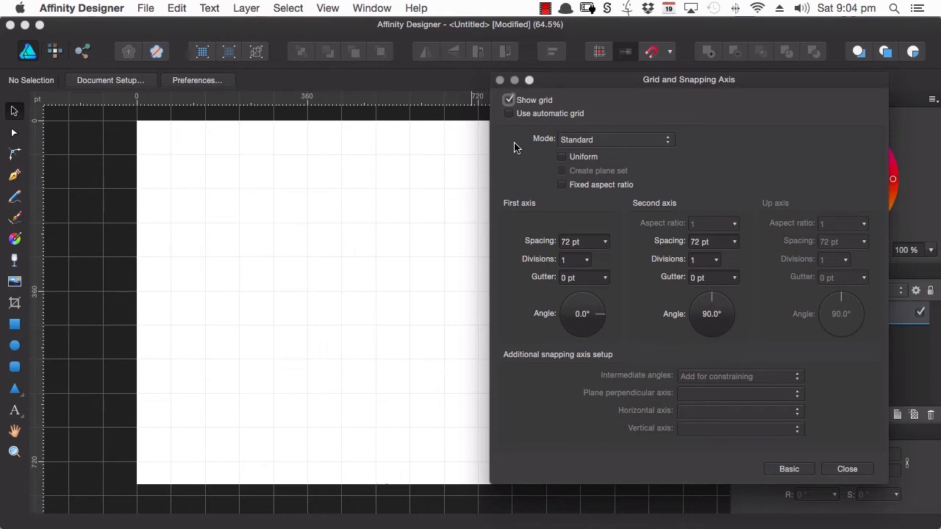
pyautogui.moveTo(523, 155)
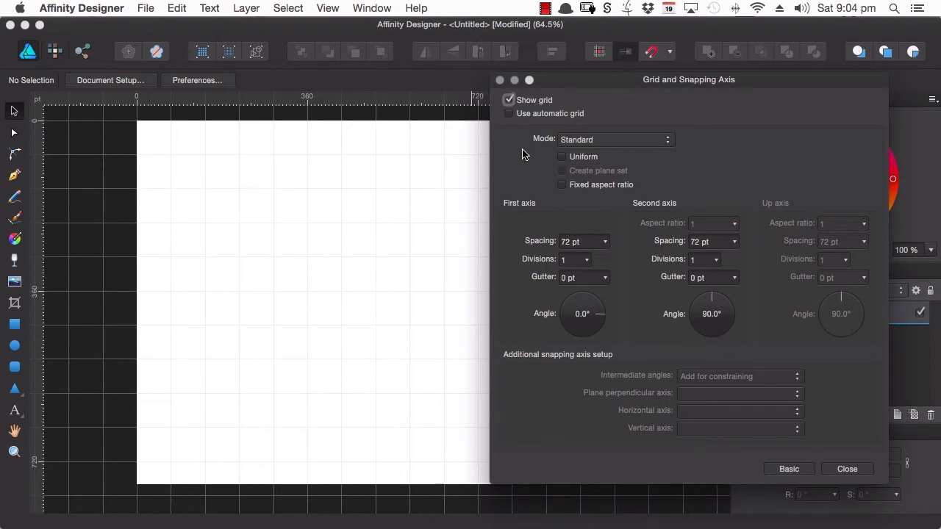
pyautogui.moveTo(532, 162)
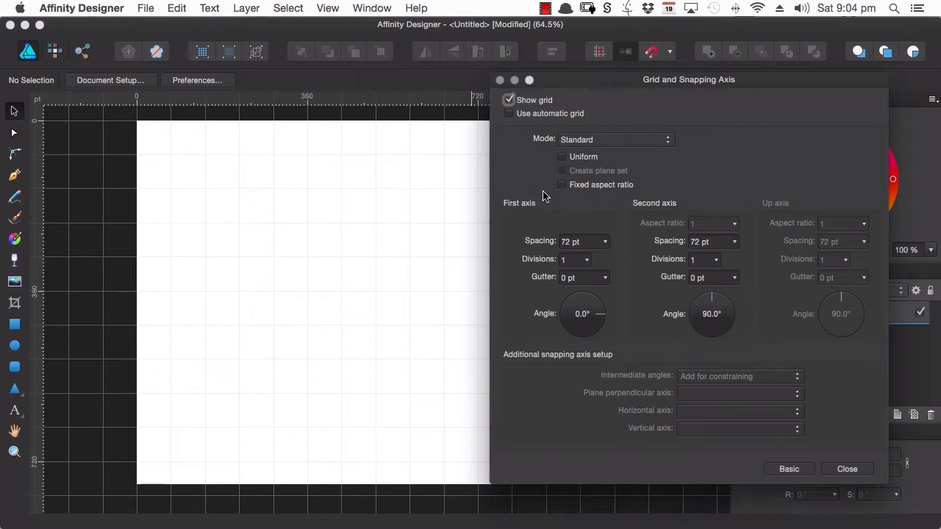
pyautogui.moveTo(573, 256)
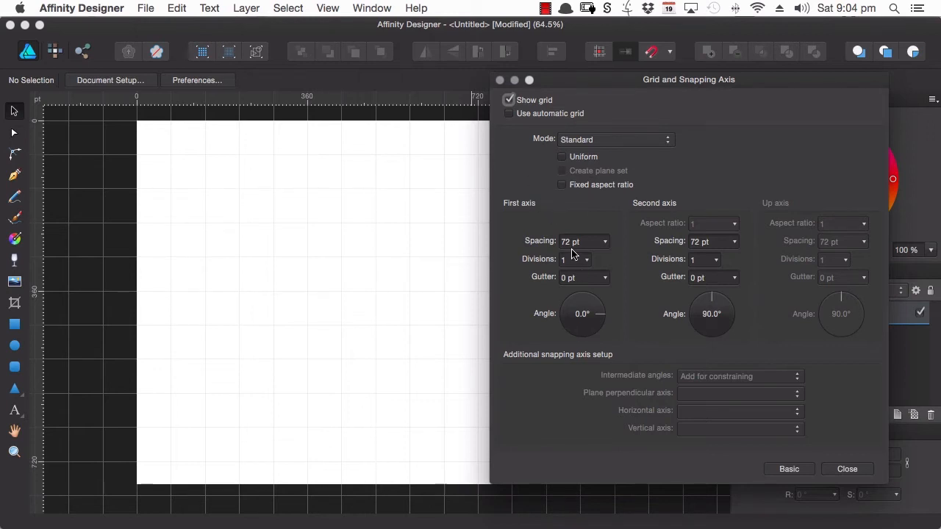
# Change the spacing of both grid axes from 72 pt to 64 pt
pyautogui.click(581, 241)
pyautogui.write('64')
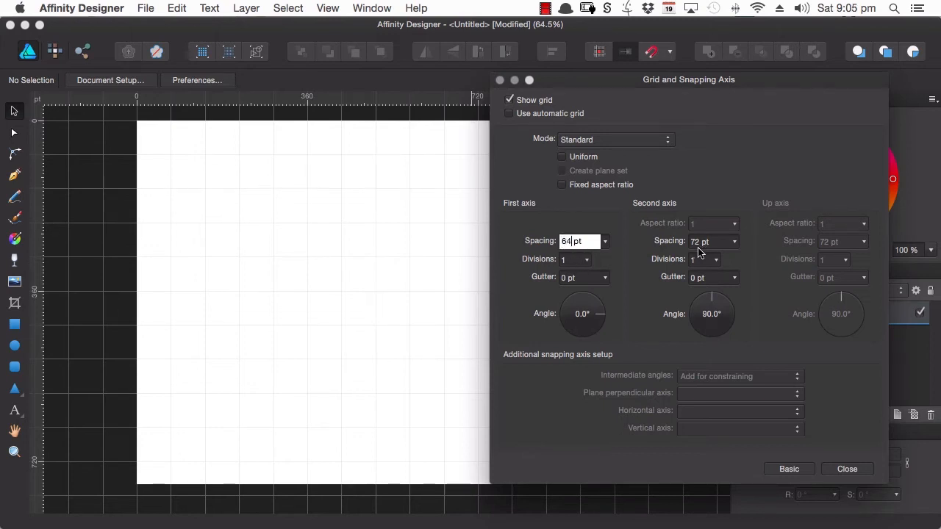
pyautogui.click(709, 241)
pyautogui.write('64')
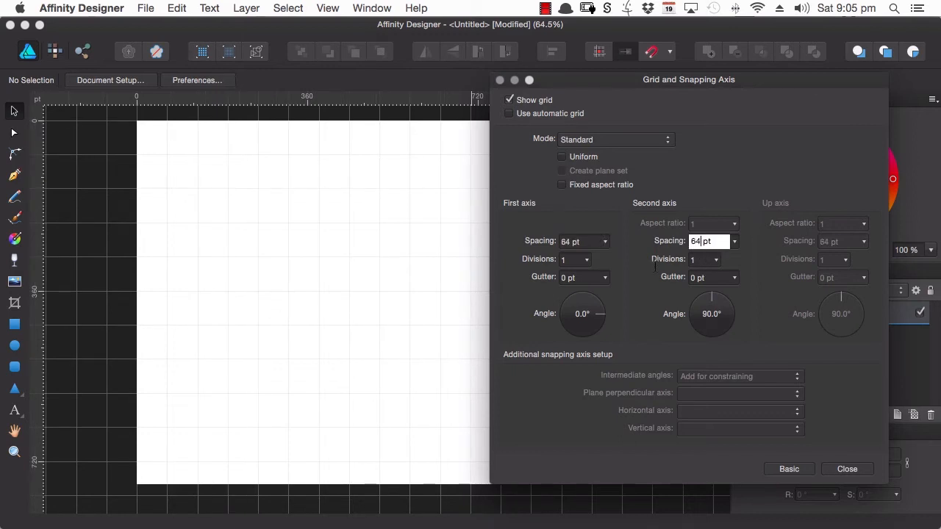
pyautogui.click(580, 241)
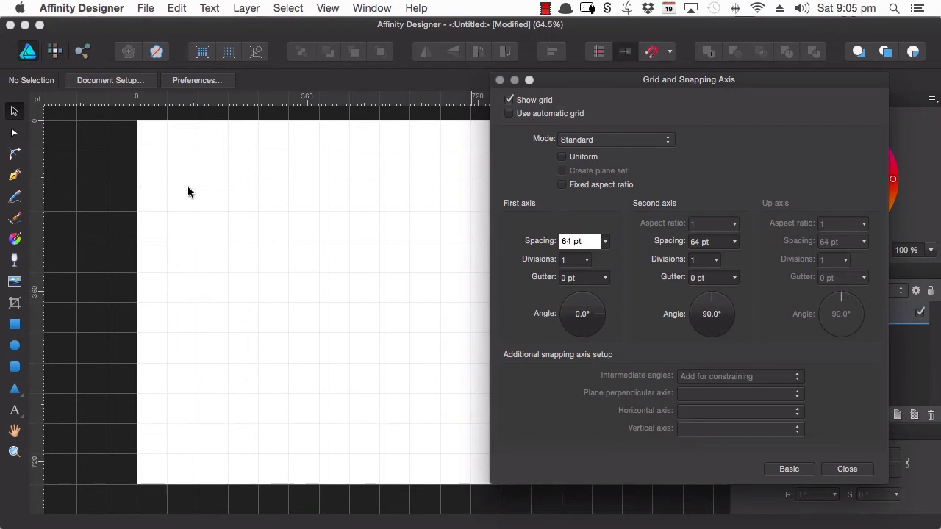
pyautogui.moveTo(1, 266)
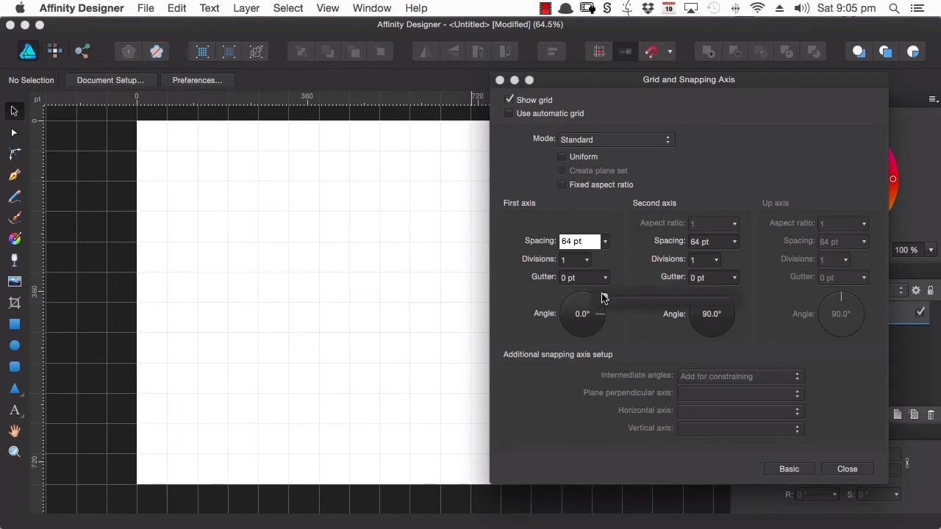
# Raise the gutter on the first and second axes to 24 pt
pyautogui.moveTo(582, 297); pyautogui.dragTo(620, 297)
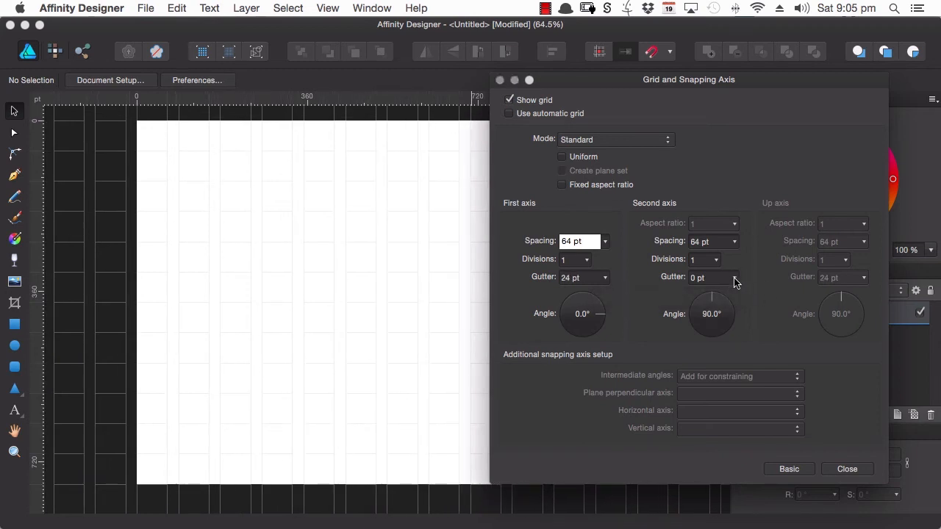
pyautogui.moveTo(711, 297); pyautogui.dragTo(742, 297)
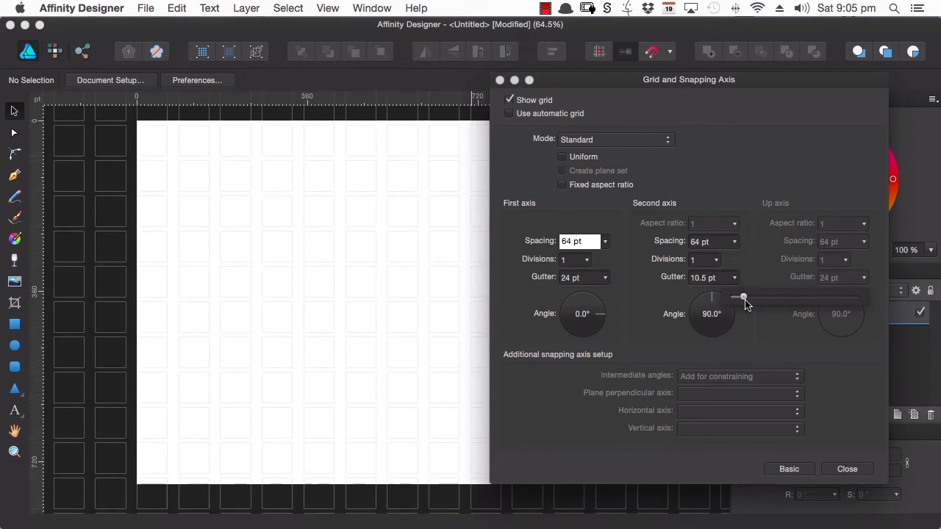
pyautogui.moveTo(743, 297); pyautogui.dragTo(756, 297)
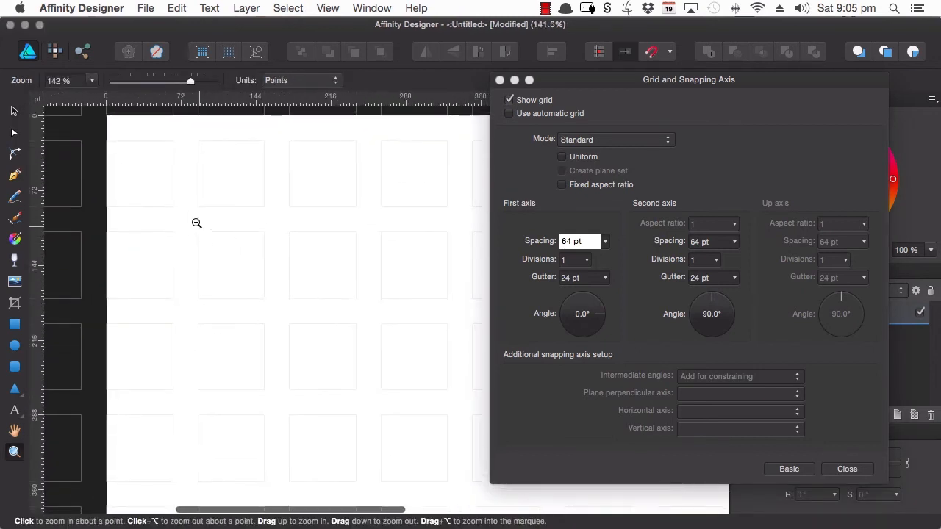
pyautogui.moveTo(244, 227)
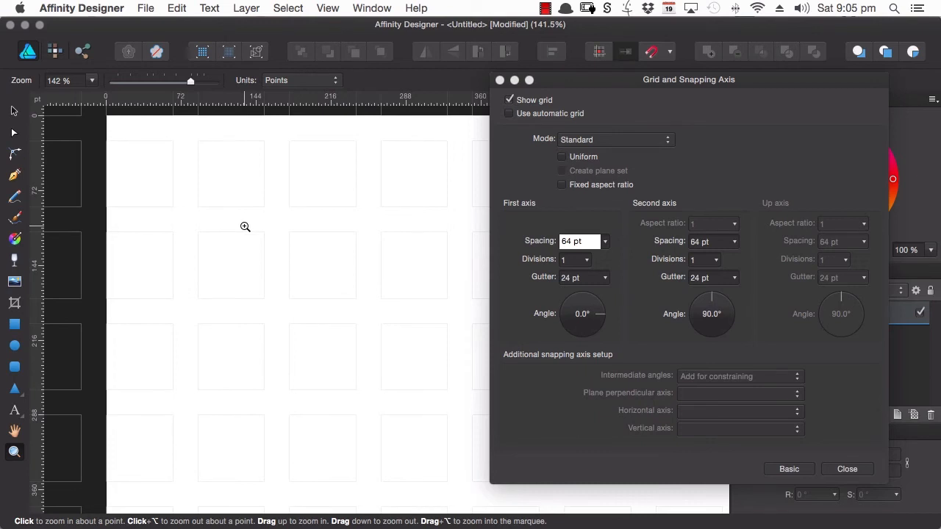
pyautogui.moveTo(244, 226)
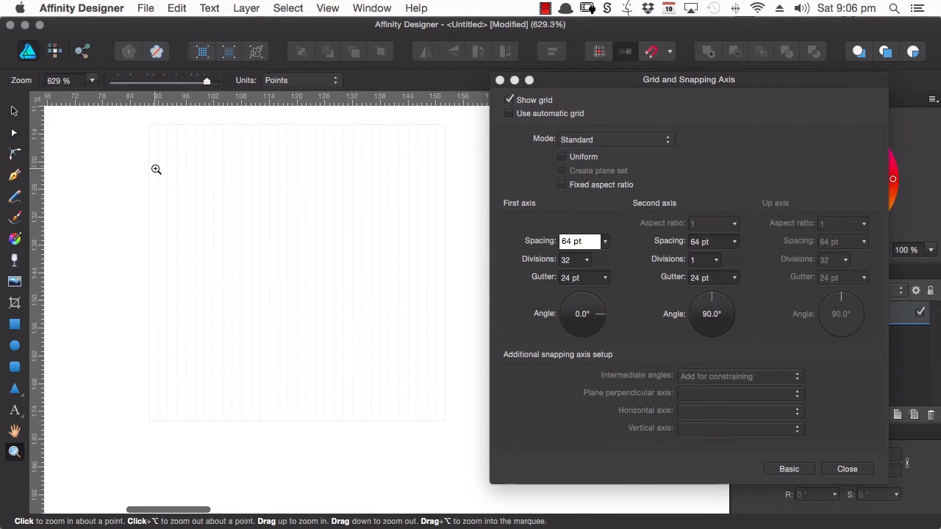
pyautogui.moveTo(439, 181)
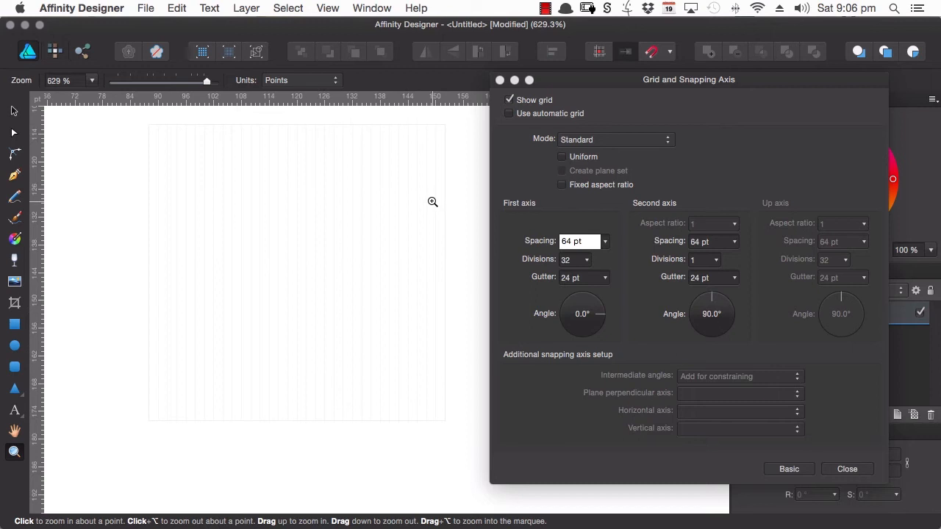
pyautogui.moveTo(332, 198)
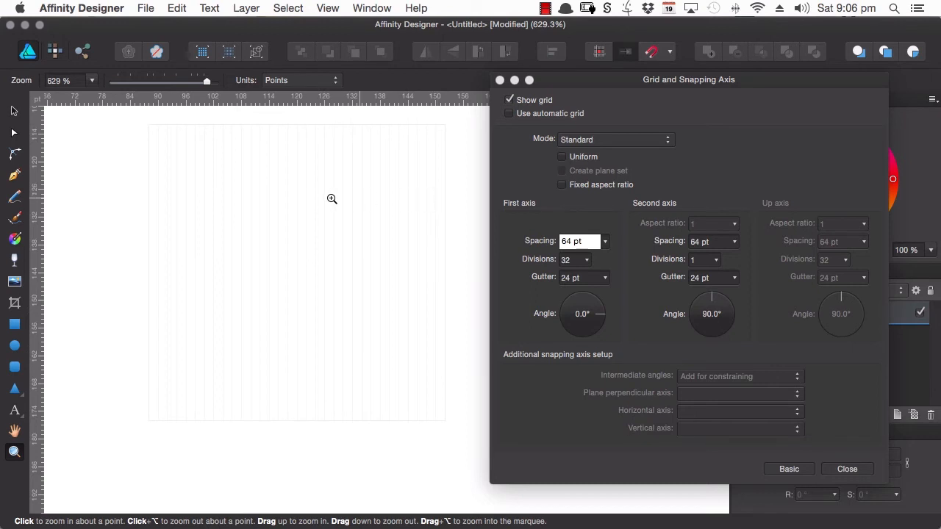
pyautogui.moveTo(747, 265)
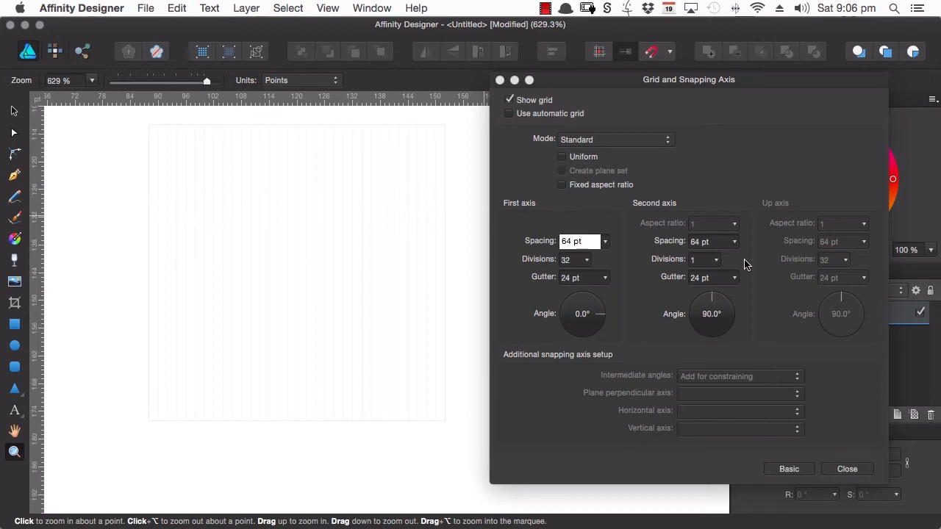
# Set the second axis to 32 divisions, matching the first axis
pyautogui.click(700, 259)
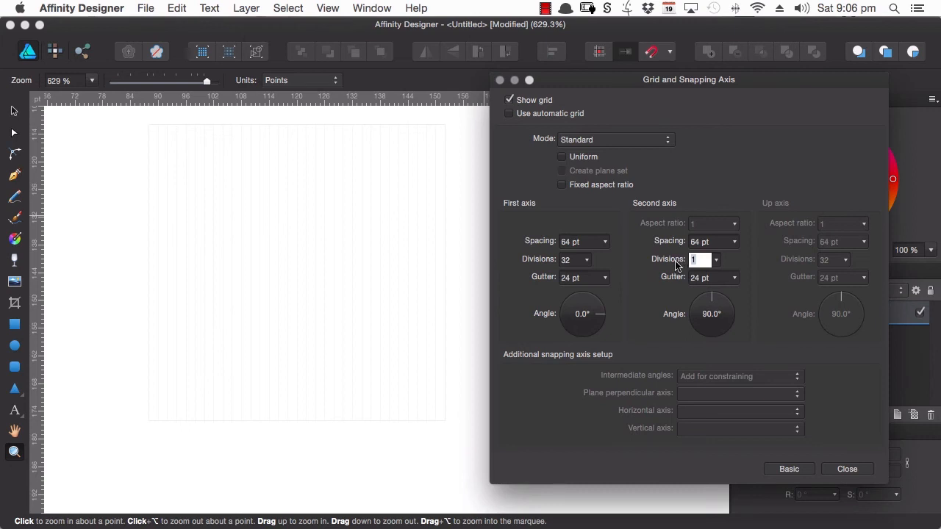
pyautogui.write('32')
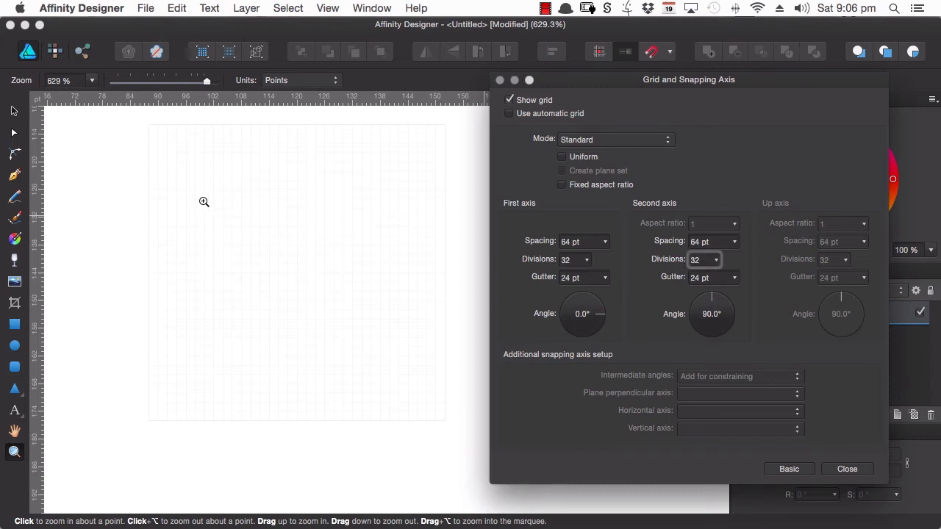
pyautogui.click(205, 203)
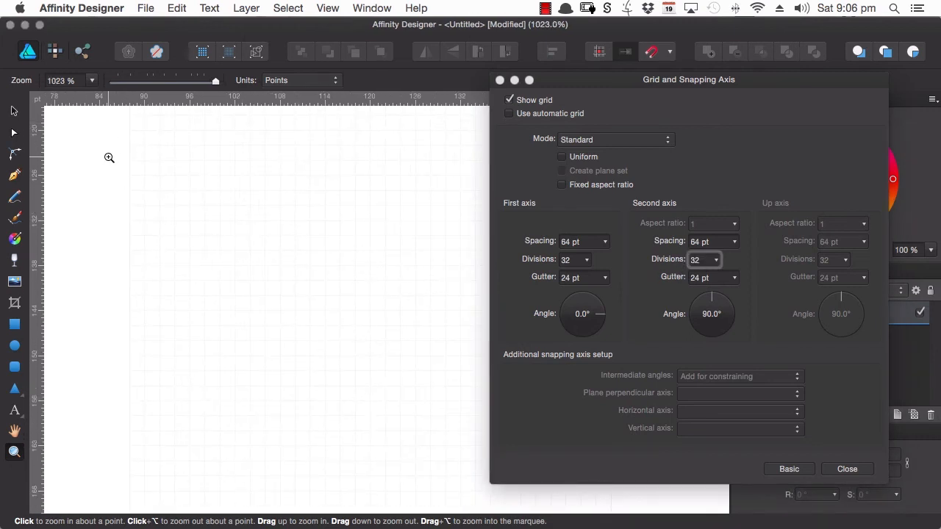
pyautogui.moveTo(212, 184)
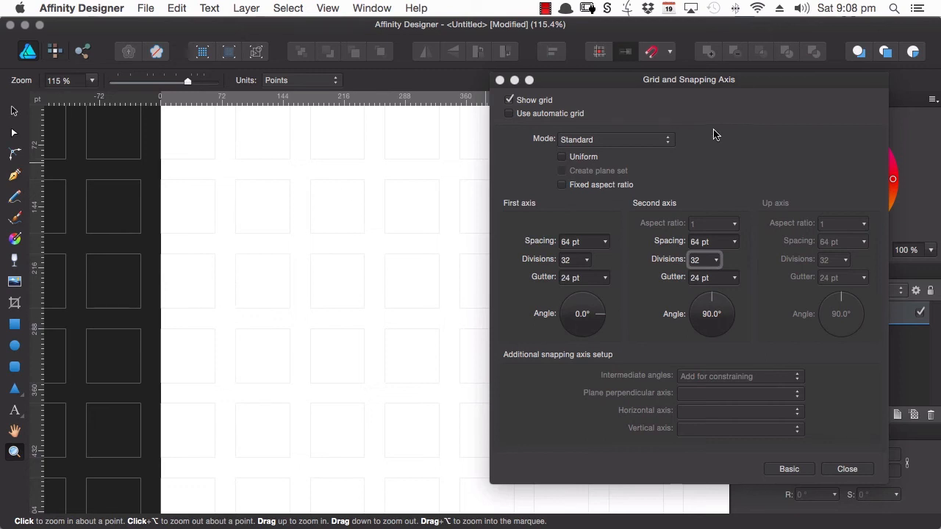
# Change the grid Mode to Isometric
pyautogui.click(616, 138)
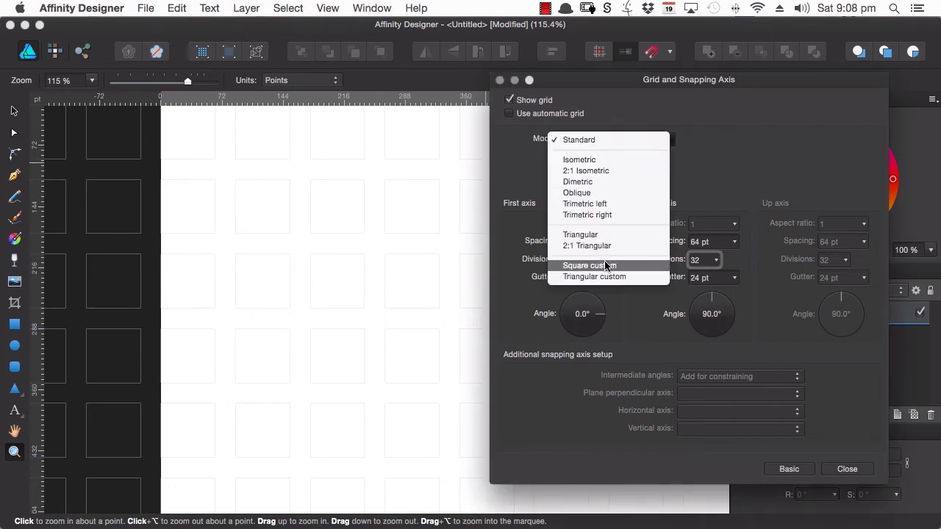
pyautogui.moveTo(614, 159)
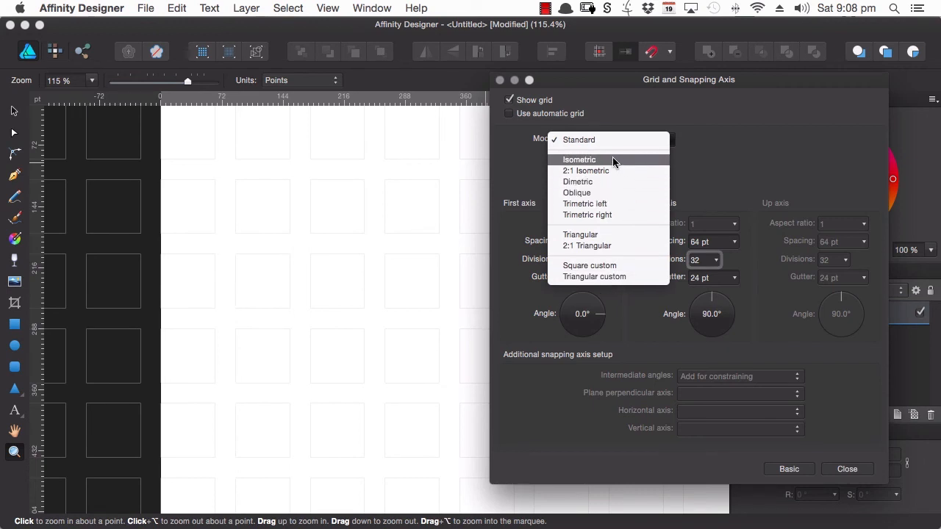
pyautogui.moveTo(608, 171)
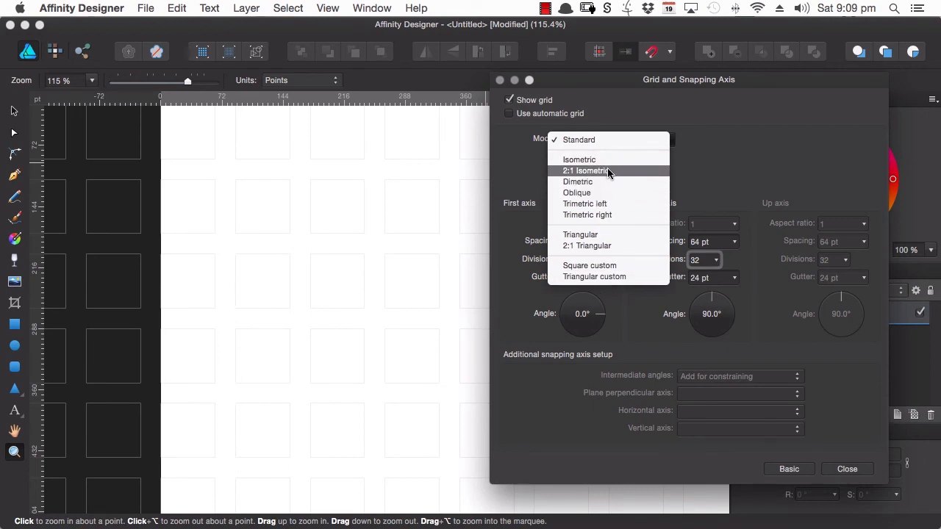
pyautogui.moveTo(596, 158)
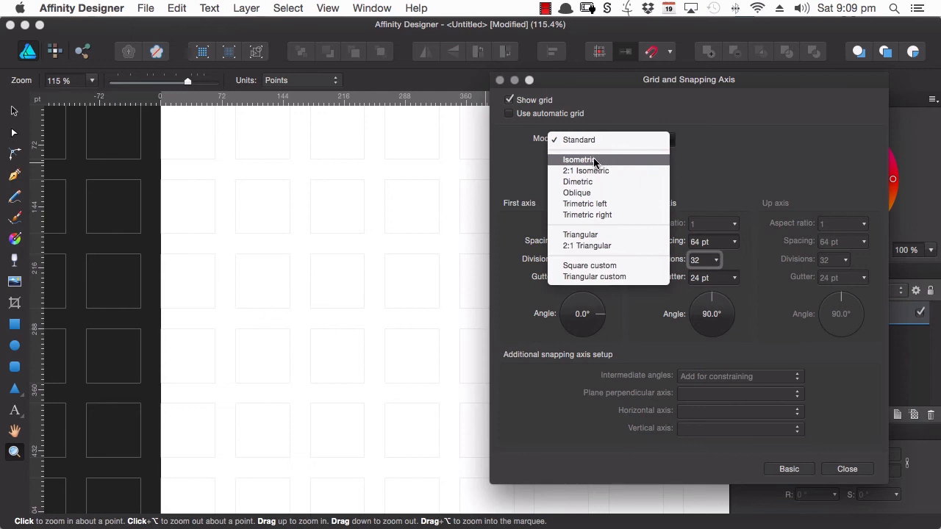
pyautogui.moveTo(594, 161)
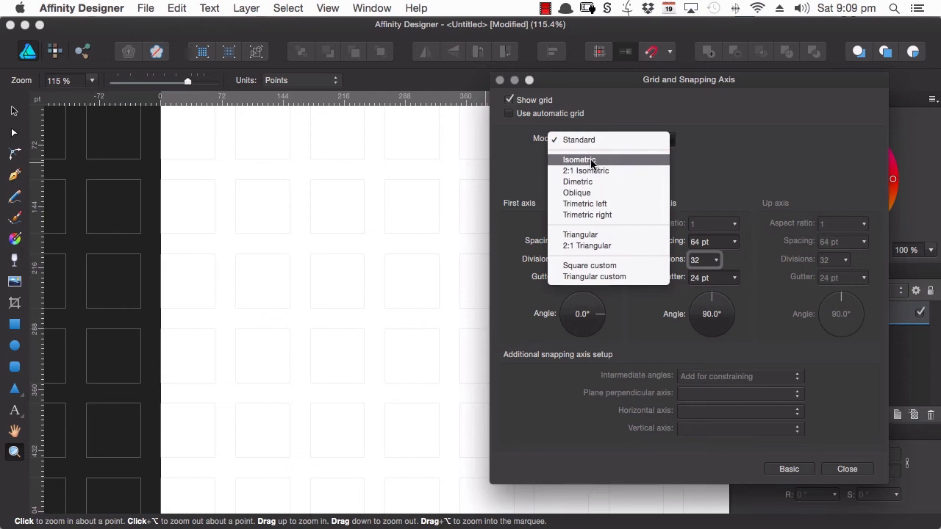
pyautogui.click(581, 158)
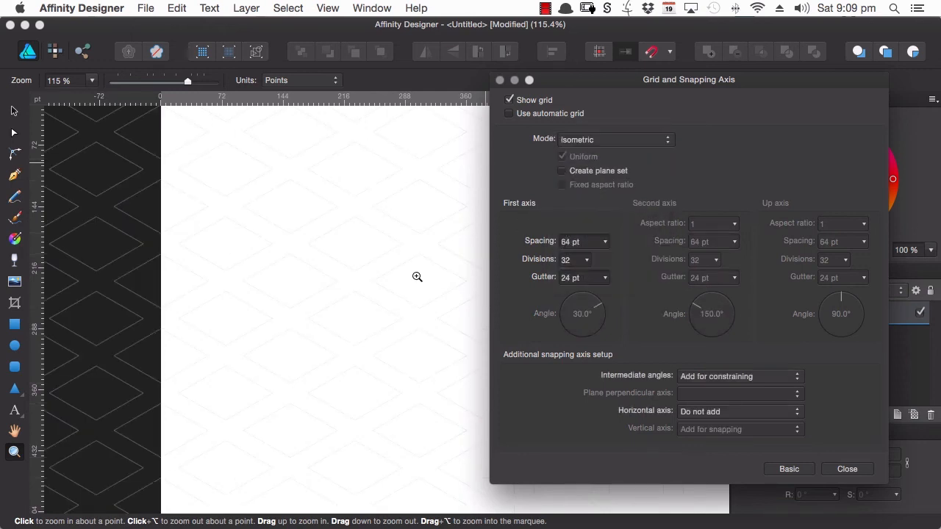
# Reduce the first-axis gutter to 0 pt so the isometric lines run continuously
pyautogui.moveTo(688, 79); pyautogui.dragTo(779, 91)
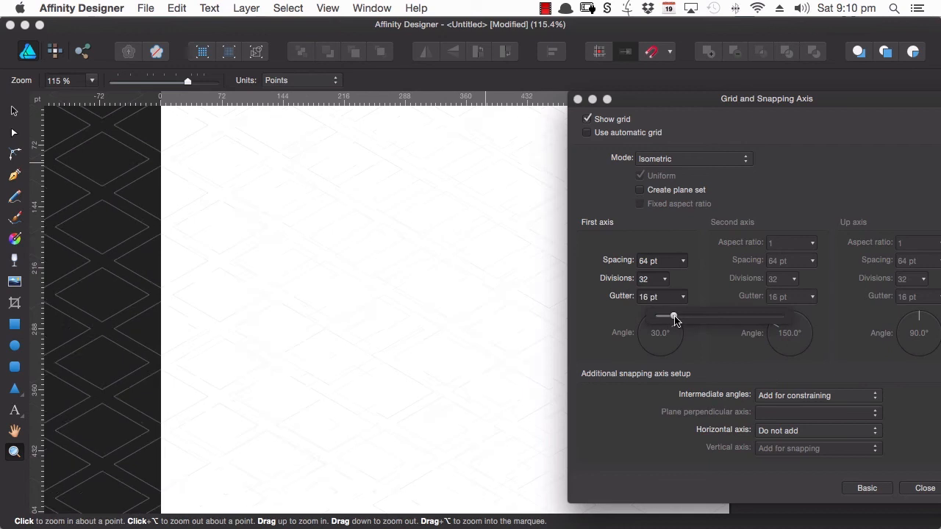
pyautogui.moveTo(673, 316); pyautogui.dragTo(647, 316)
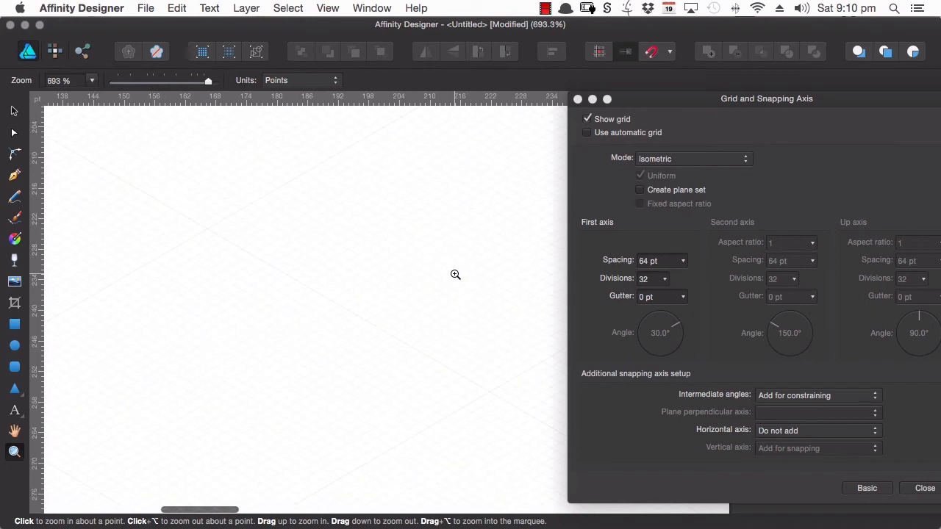
pyautogui.moveTo(409, 209)
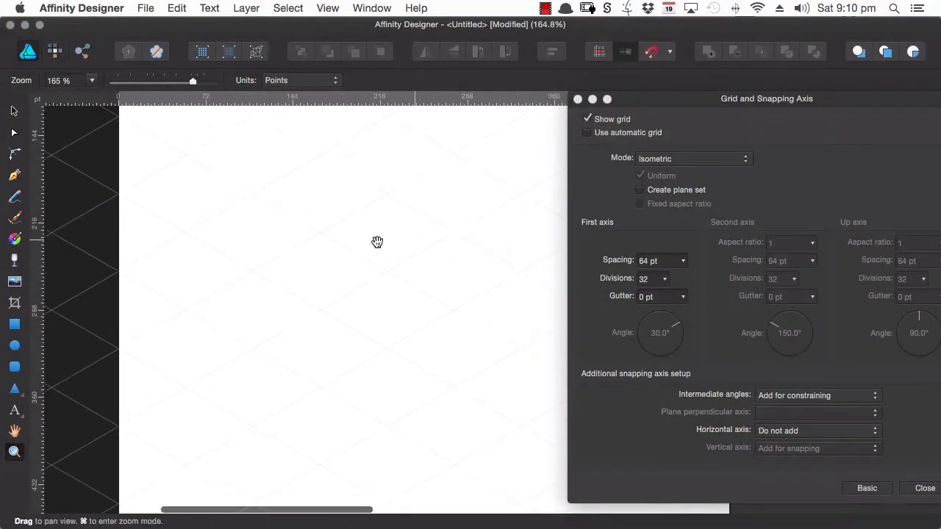
pyautogui.moveTo(192, 81); pyautogui.dragTo(141, 81)
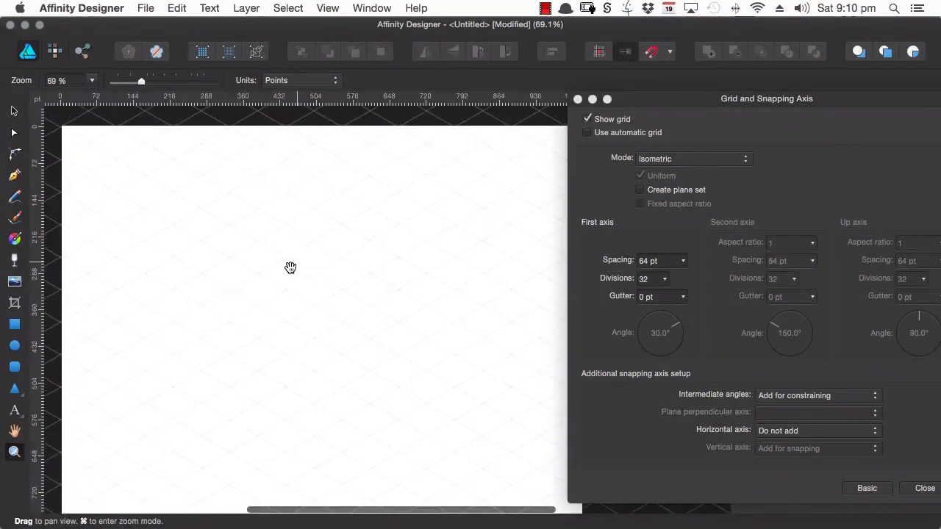